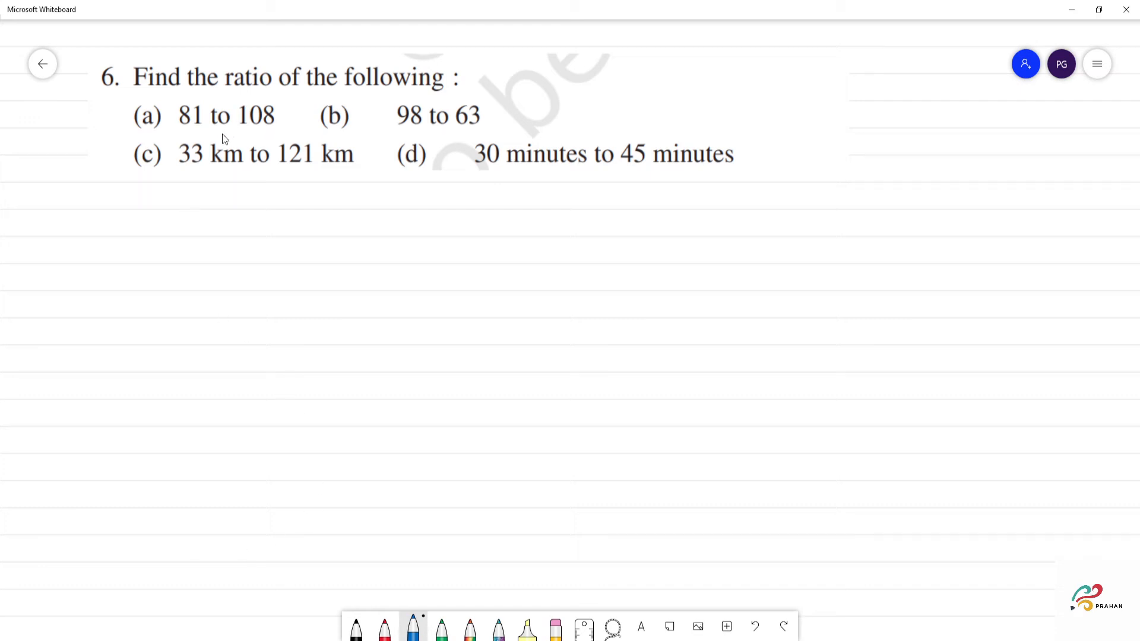
mouse_move(88, 237)
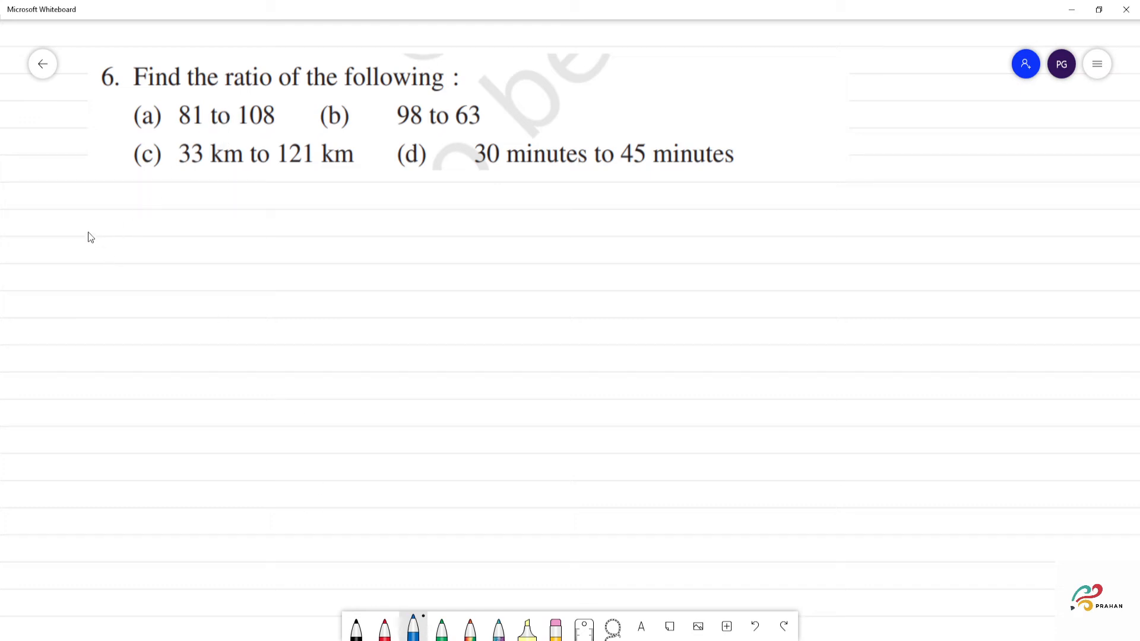
- Write a) 81/108 and cancel it down to 27/36 in blue ink
drag(85, 217, 110, 247)
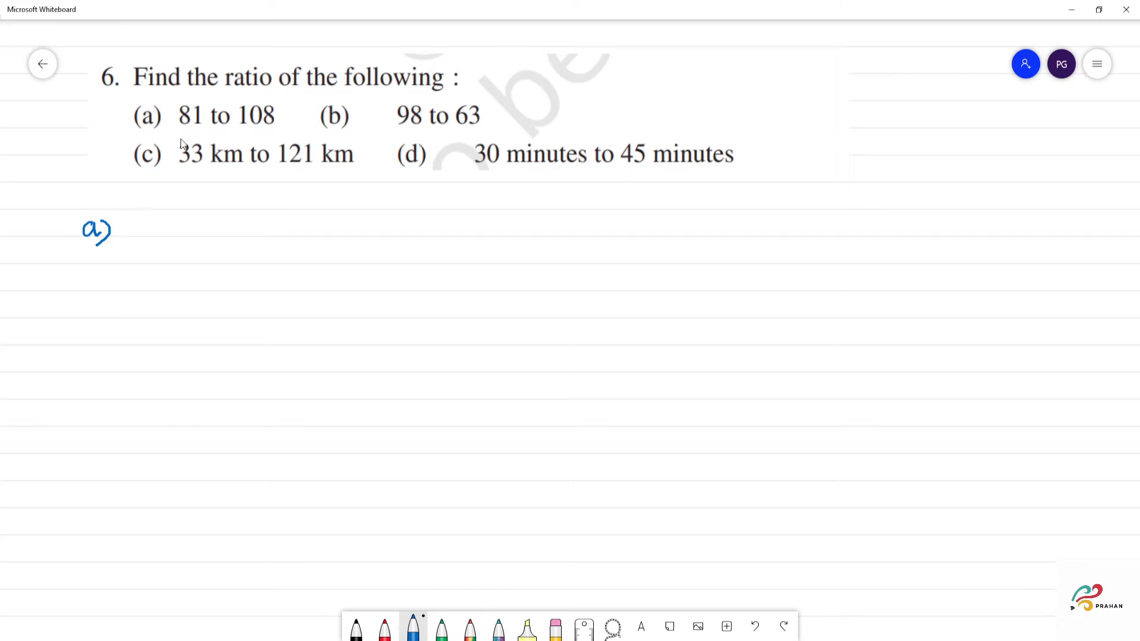
mouse_move(178, 226)
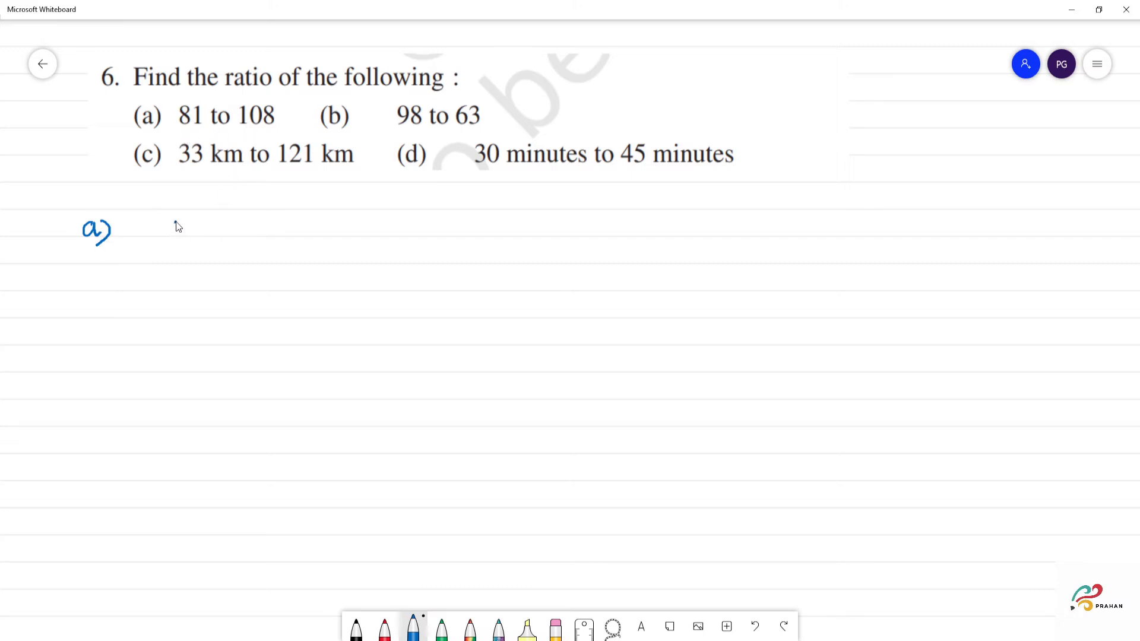
drag(164, 221, 202, 240)
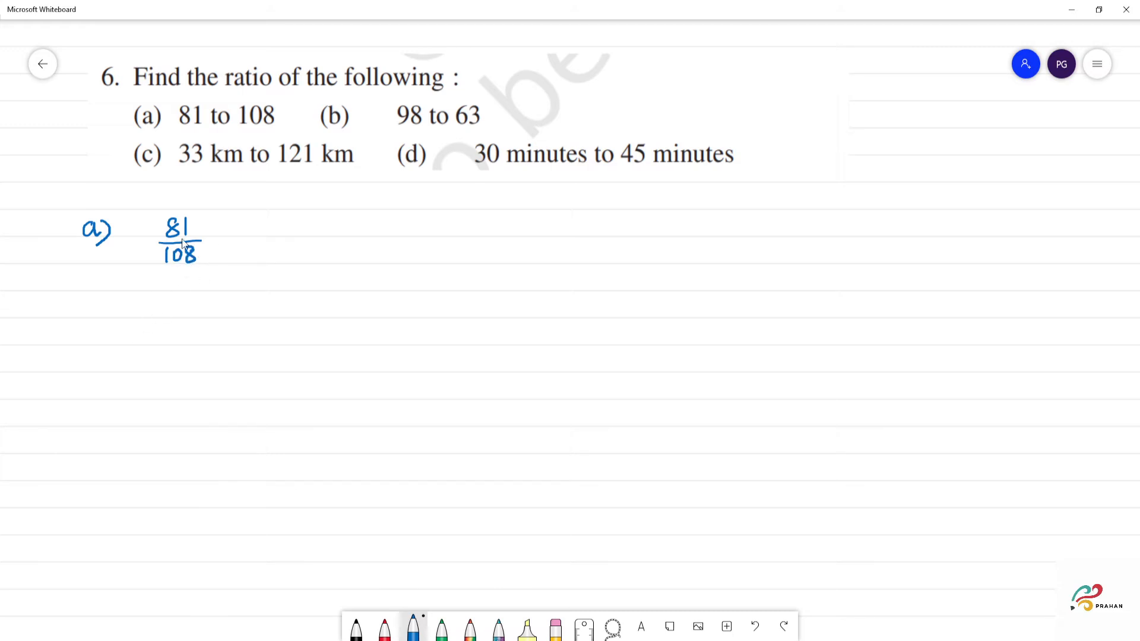
mouse_move(204, 233)
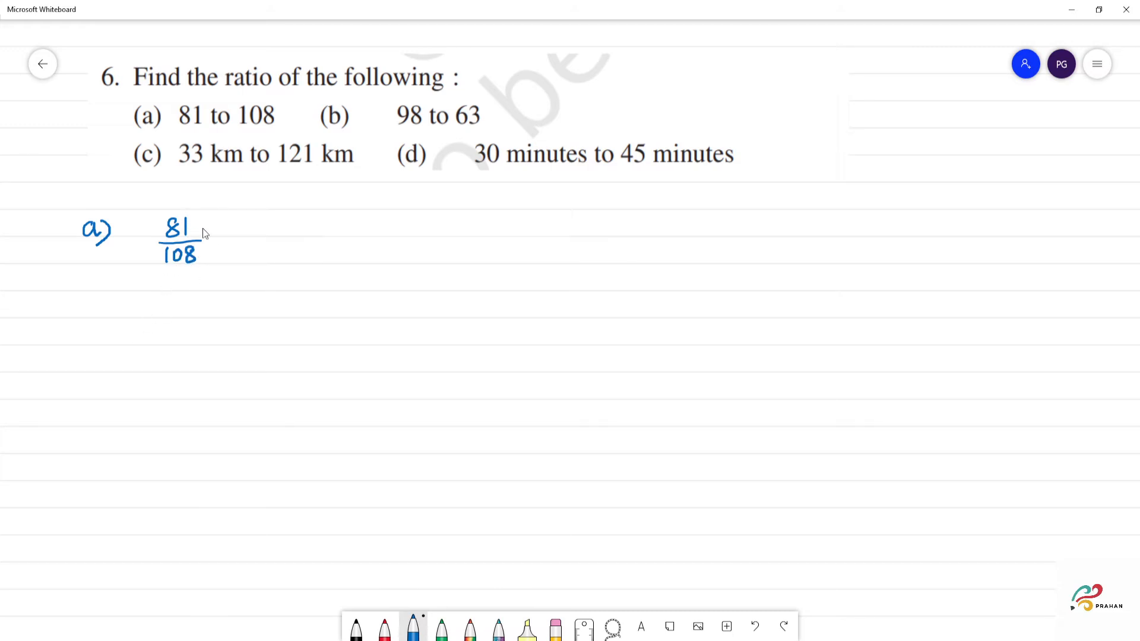
drag(233, 231, 250, 230)
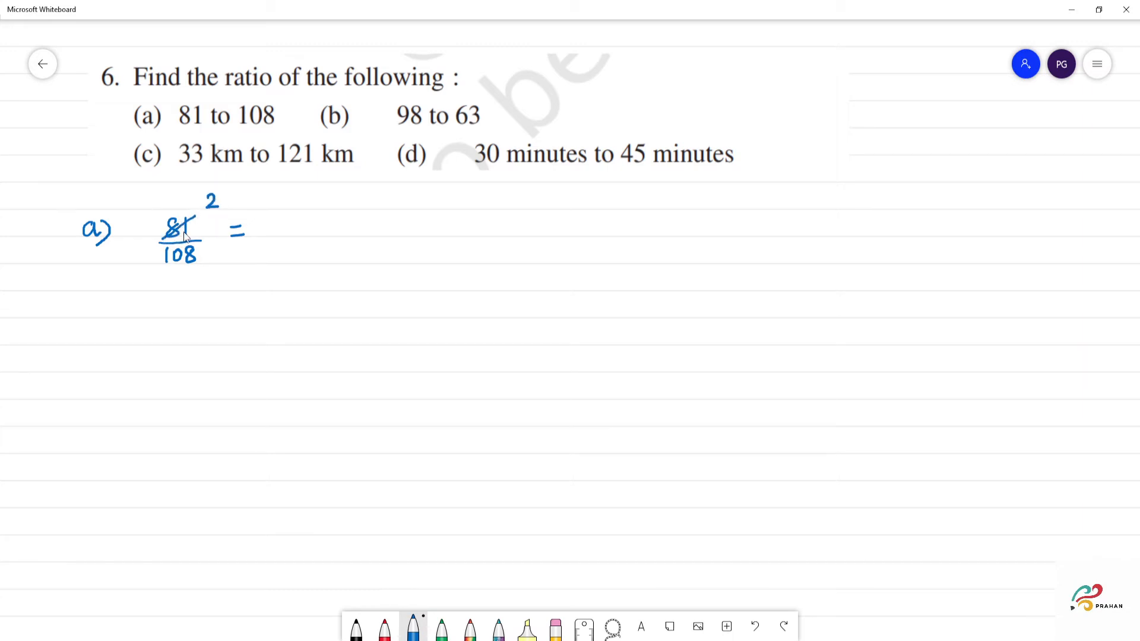
text(7)
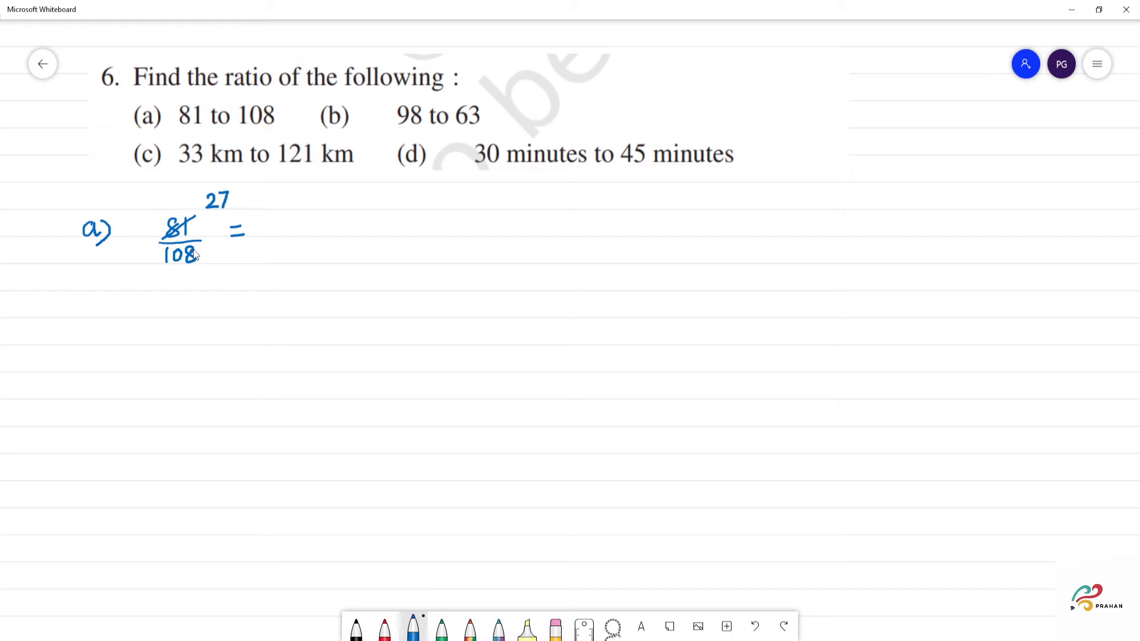
drag(150, 263, 196, 252)
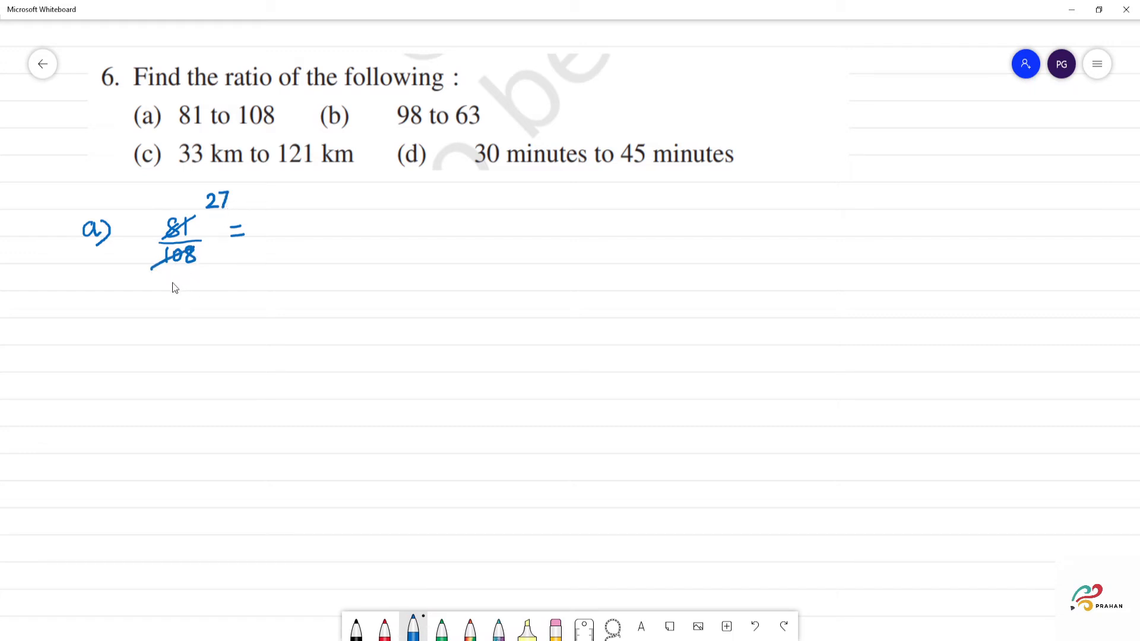
drag(169, 280, 181, 301)
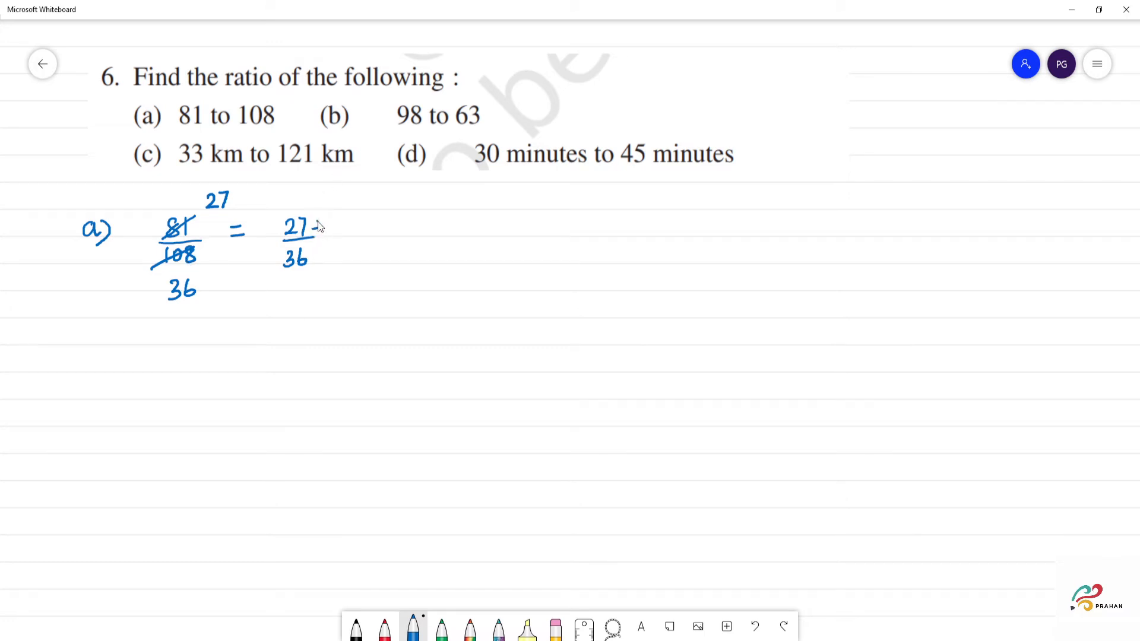
- Divide 27 and 36 by 9 and write the answer 3/4
drag(316, 230, 327, 262)
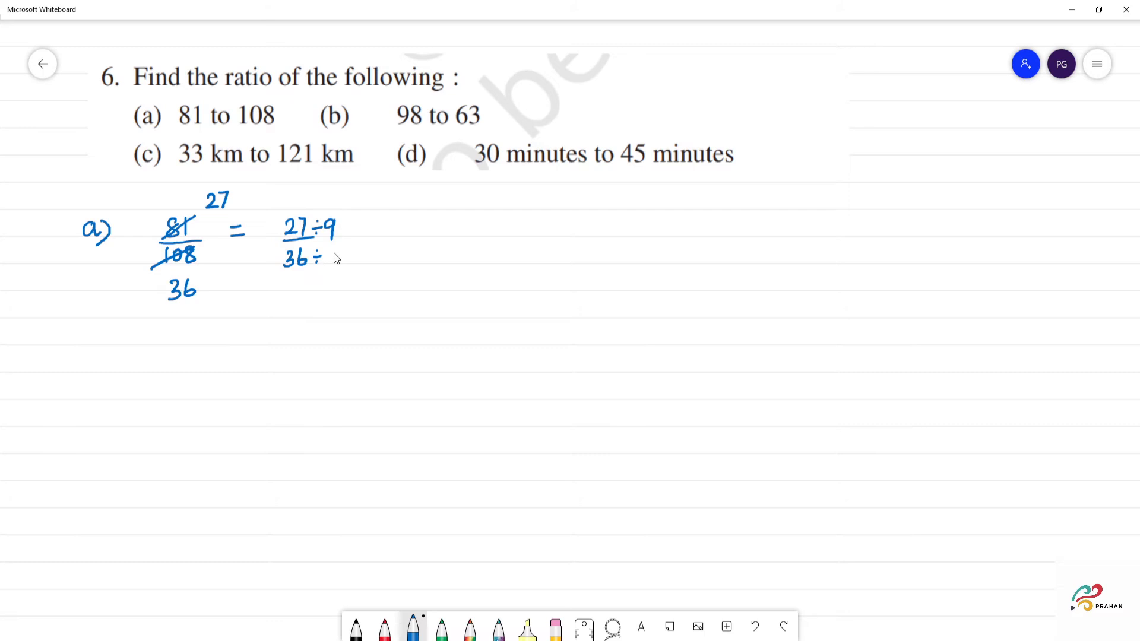
text(9)
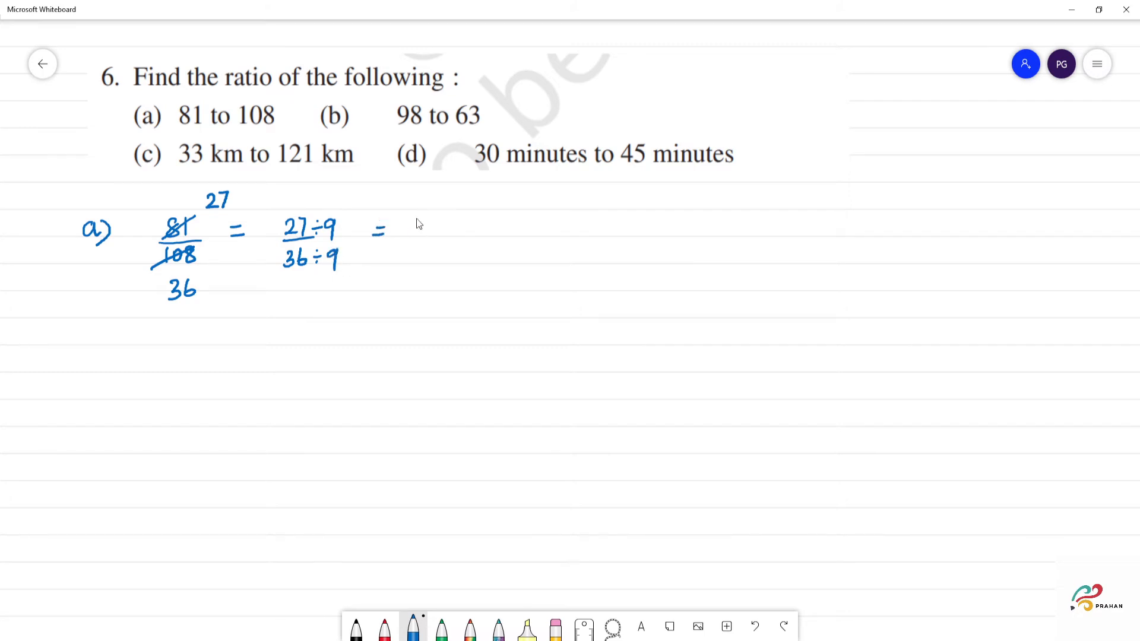
drag(411, 214, 432, 236)
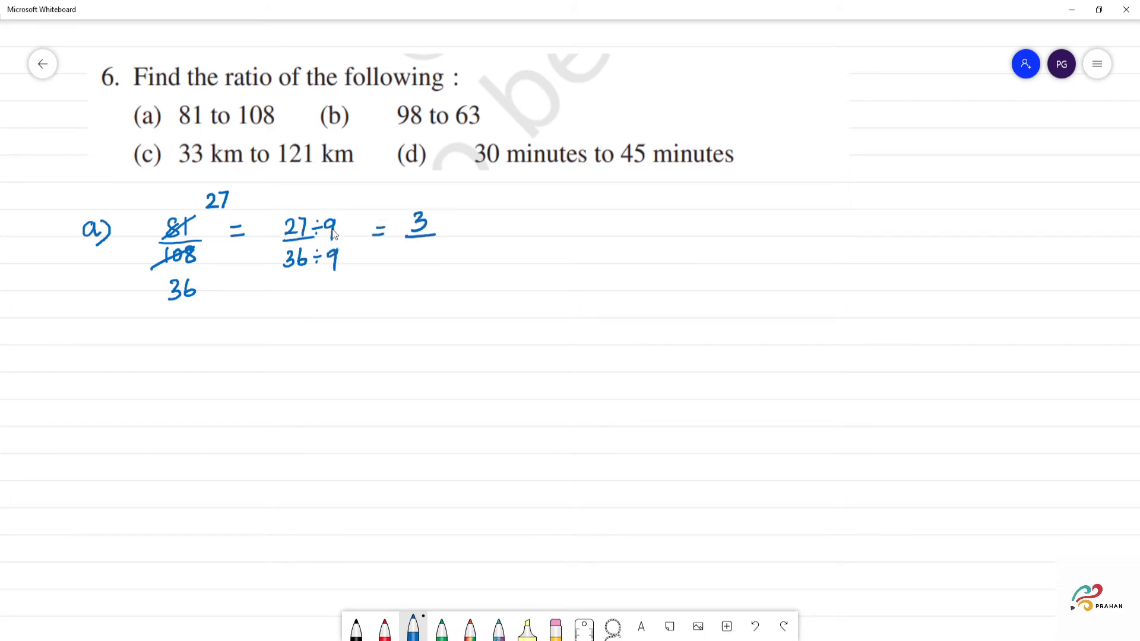
mouse_move(317, 273)
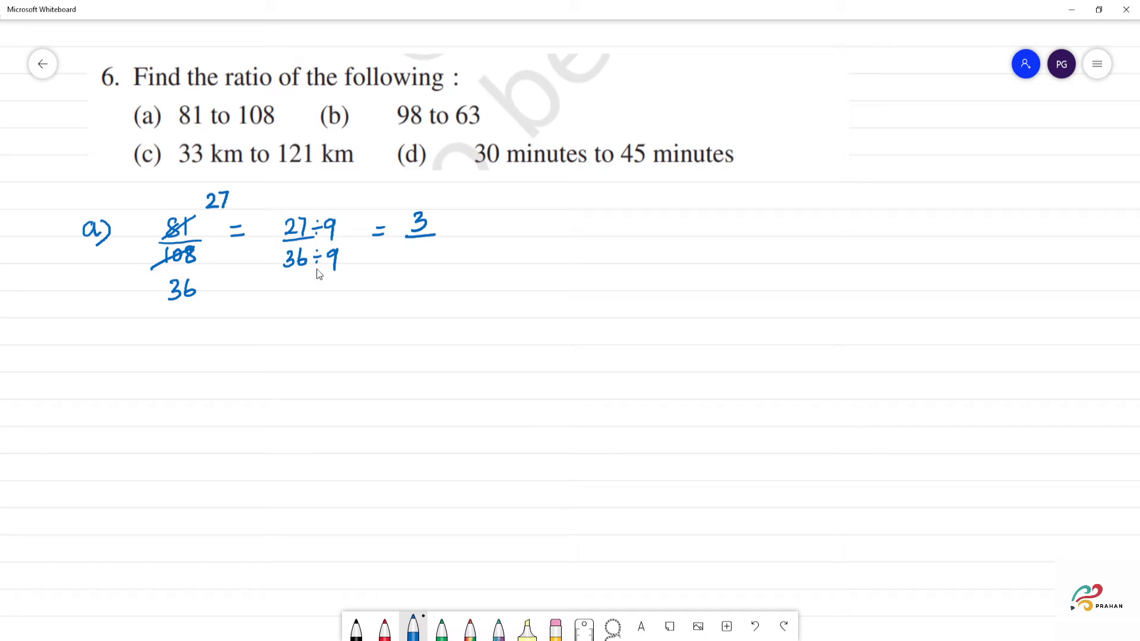
mouse_move(322, 275)
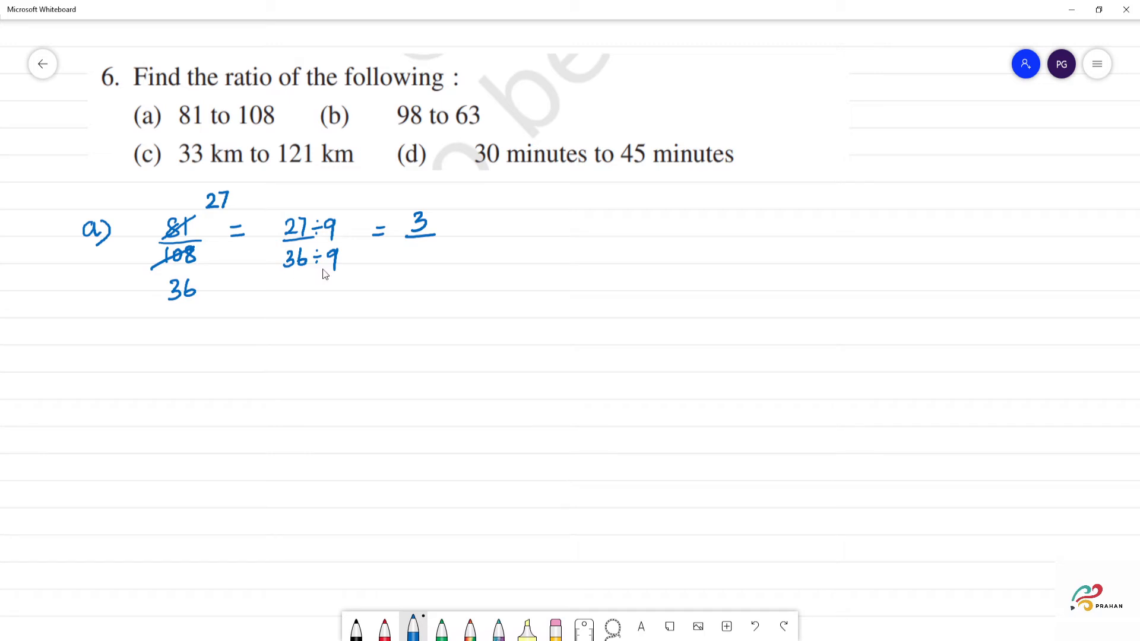
mouse_move(323, 275)
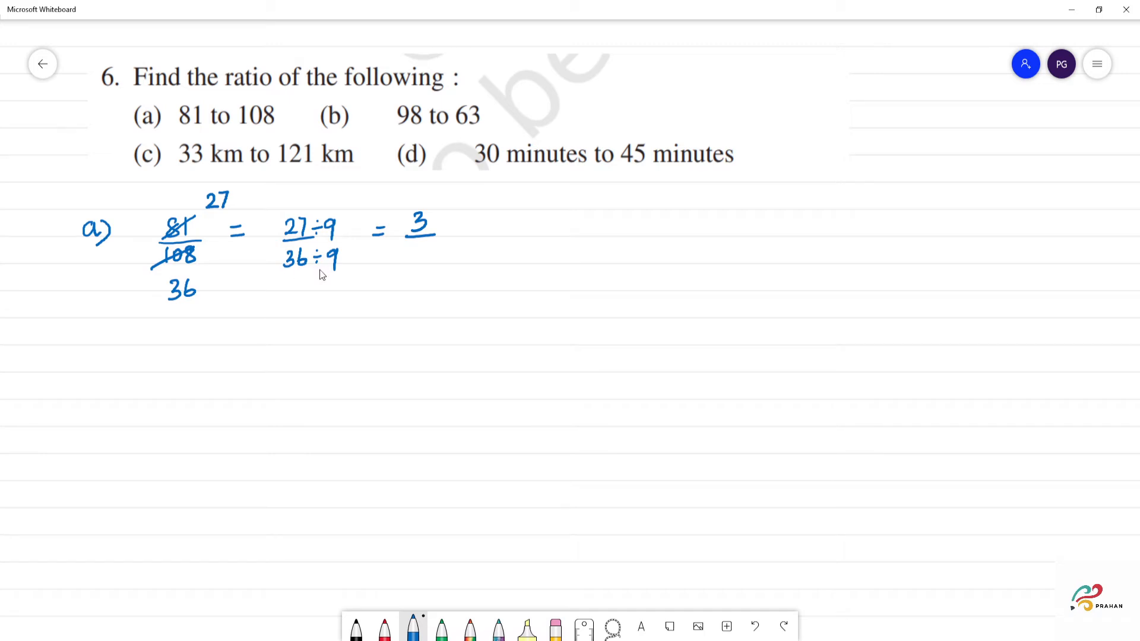
drag(421, 247, 416, 266)
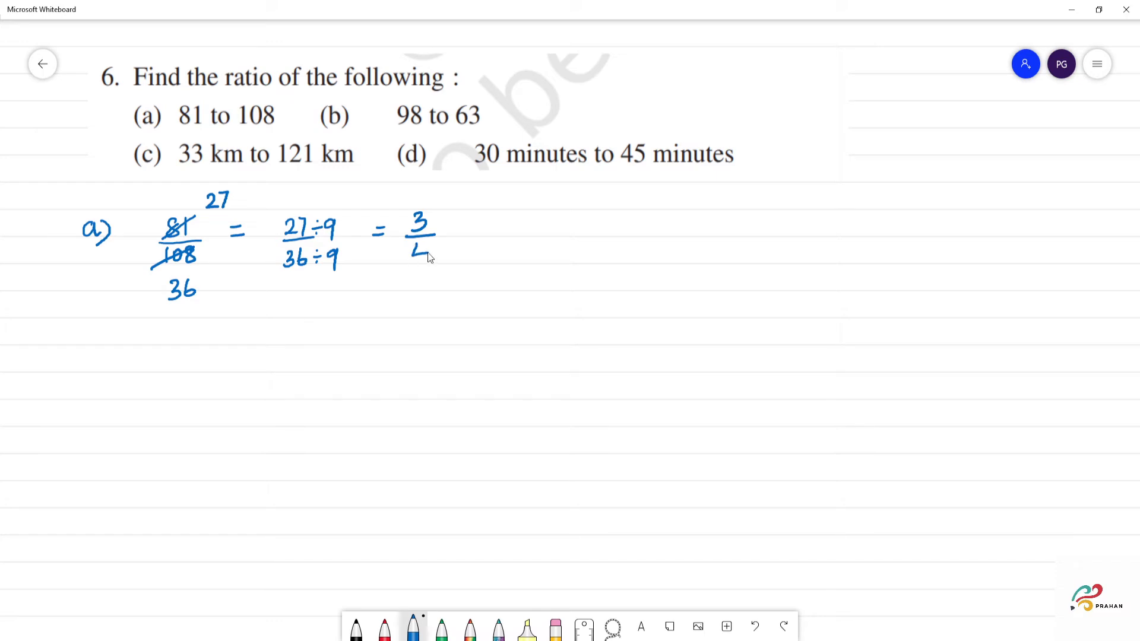
drag(418, 244, 418, 262)
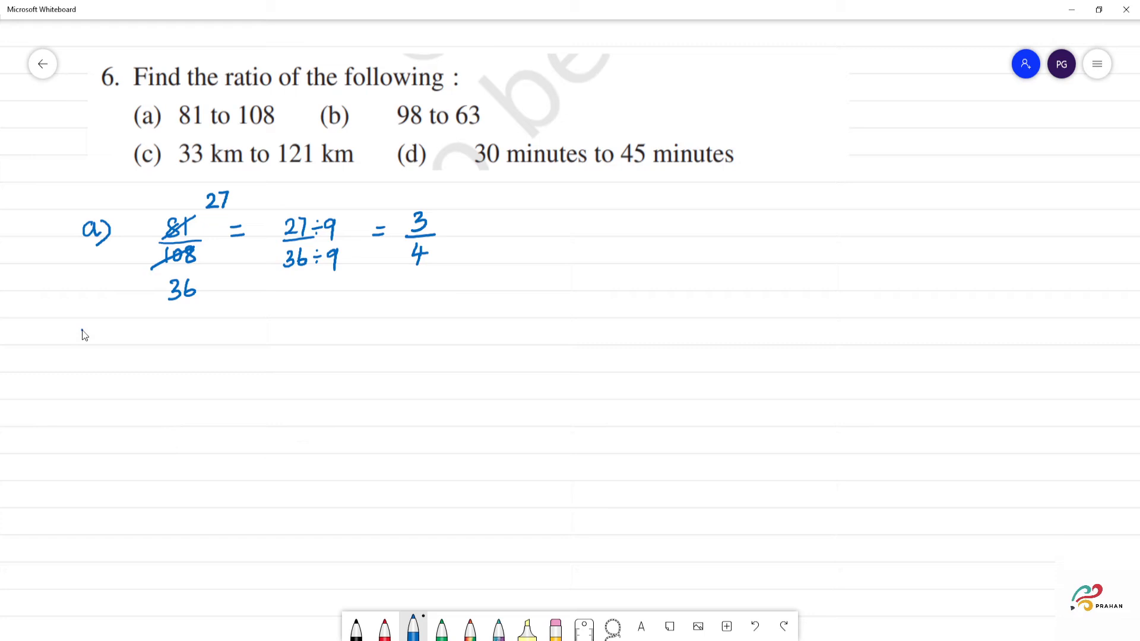
- Write b) 98/63 ÷7, work 98÷7 on the right, and answer 14/9
drag(80, 331, 95, 356)
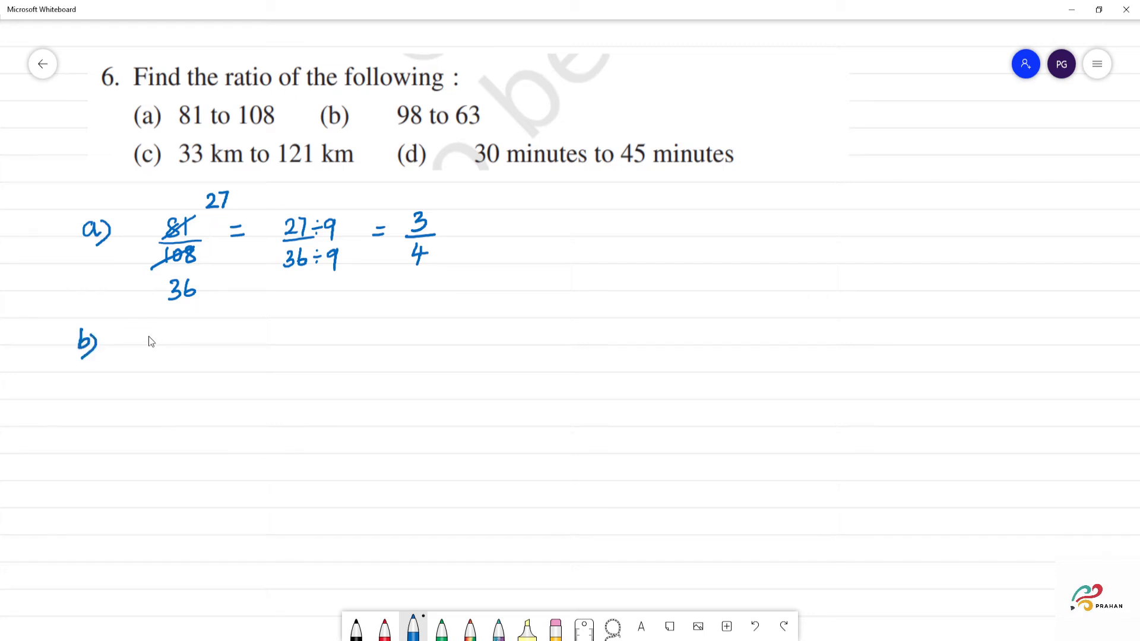
drag(149, 334, 180, 353)
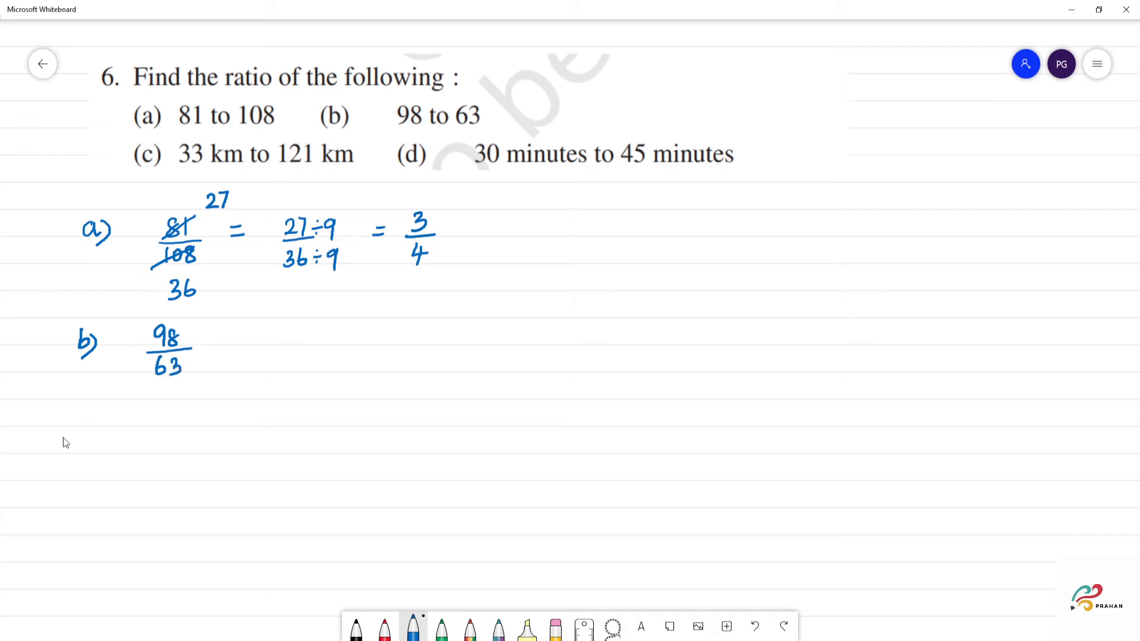
mouse_move(204, 308)
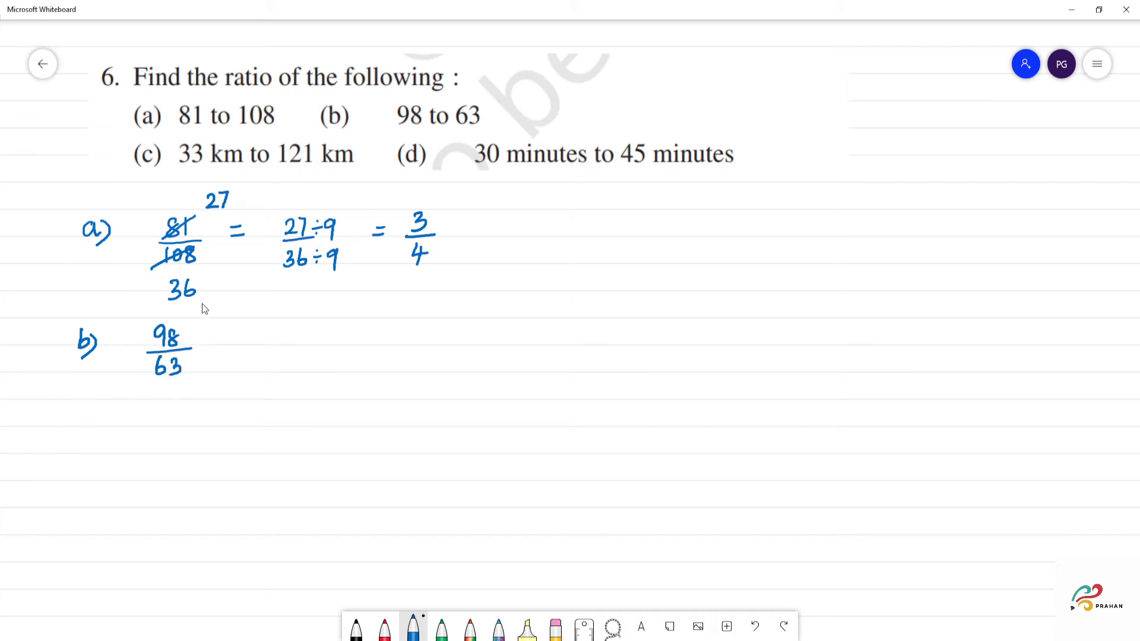
mouse_move(172, 347)
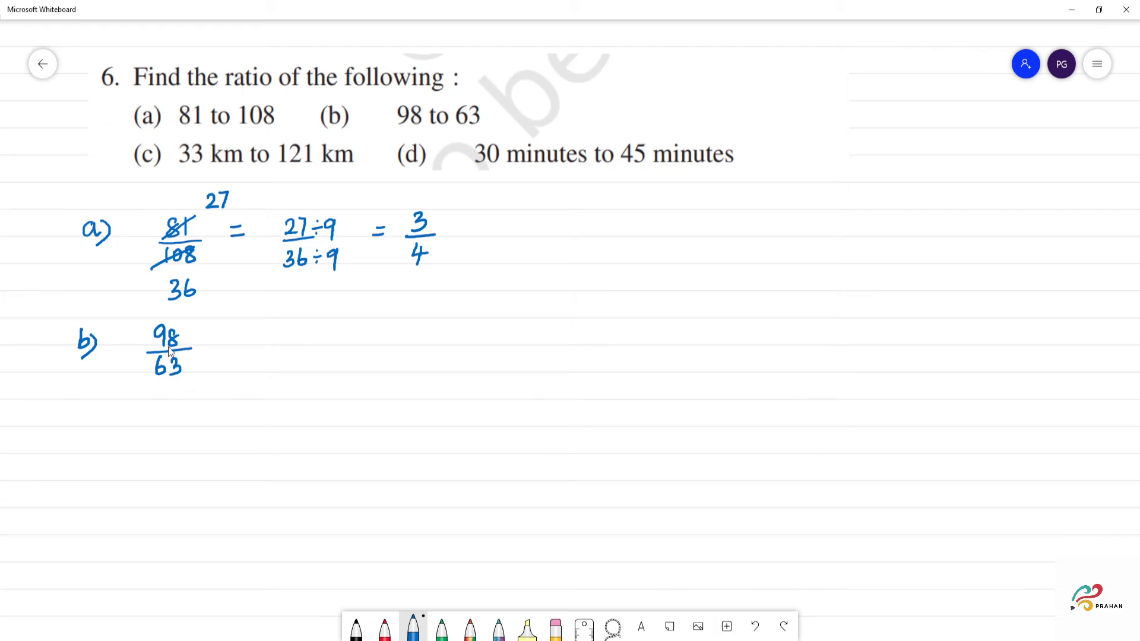
mouse_move(198, 344)
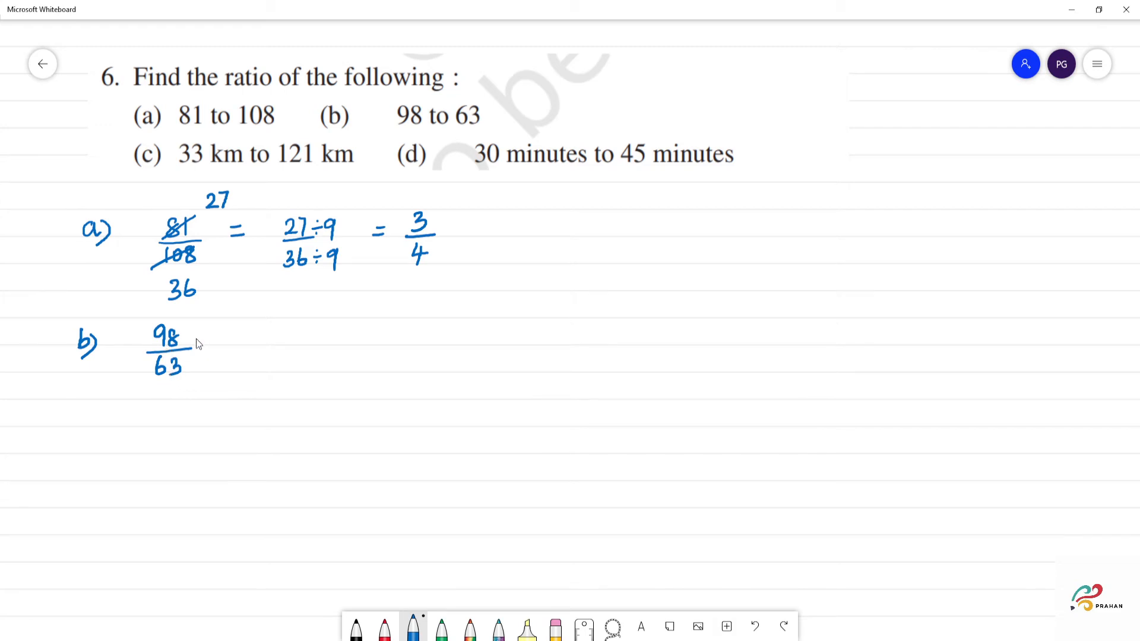
drag(196, 342, 222, 342)
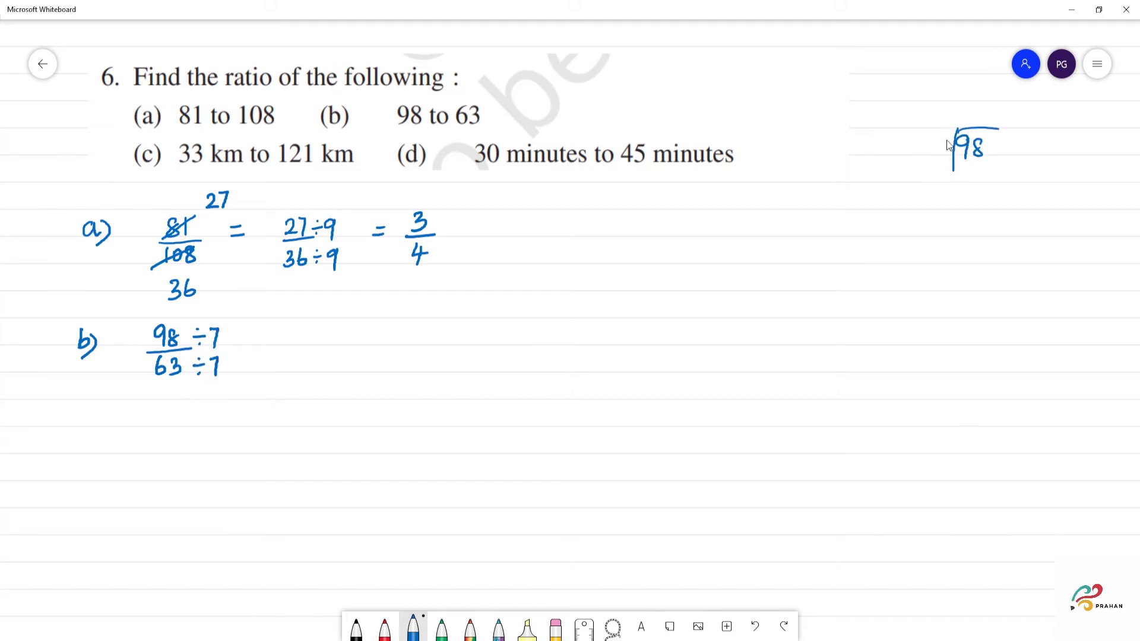
drag(938, 153, 968, 175)
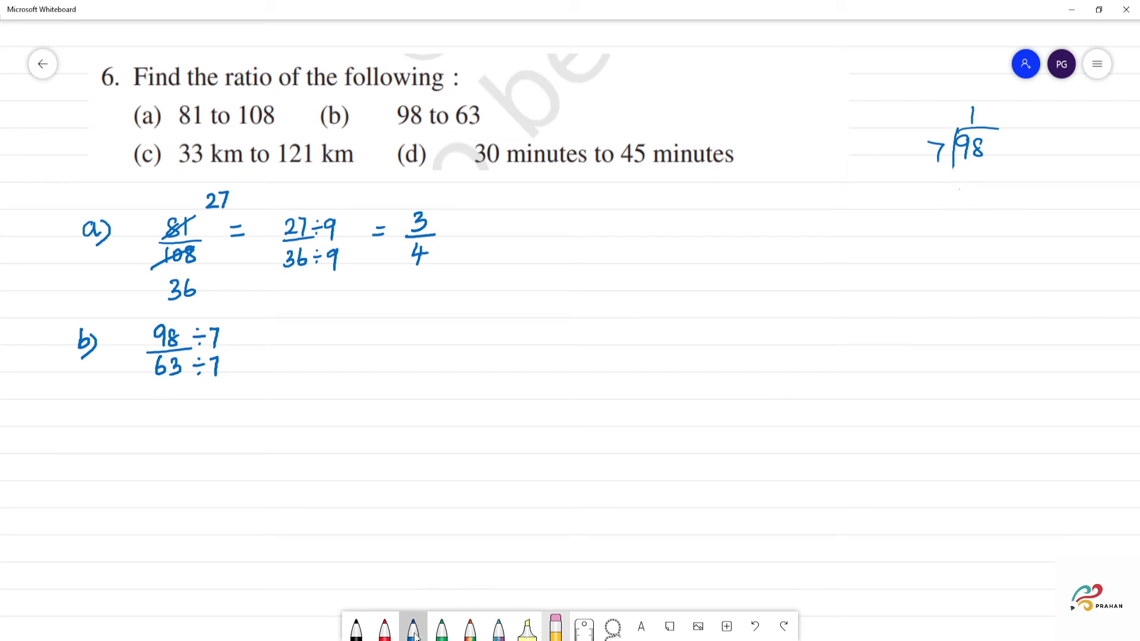
drag(971, 171, 996, 192)
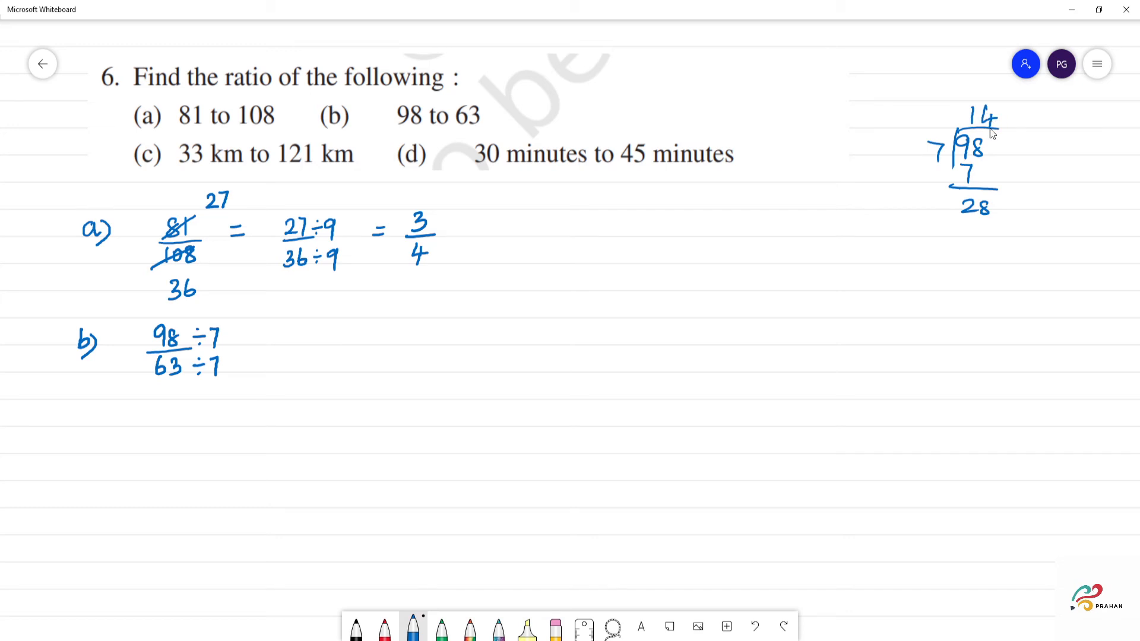
drag(963, 221, 988, 259)
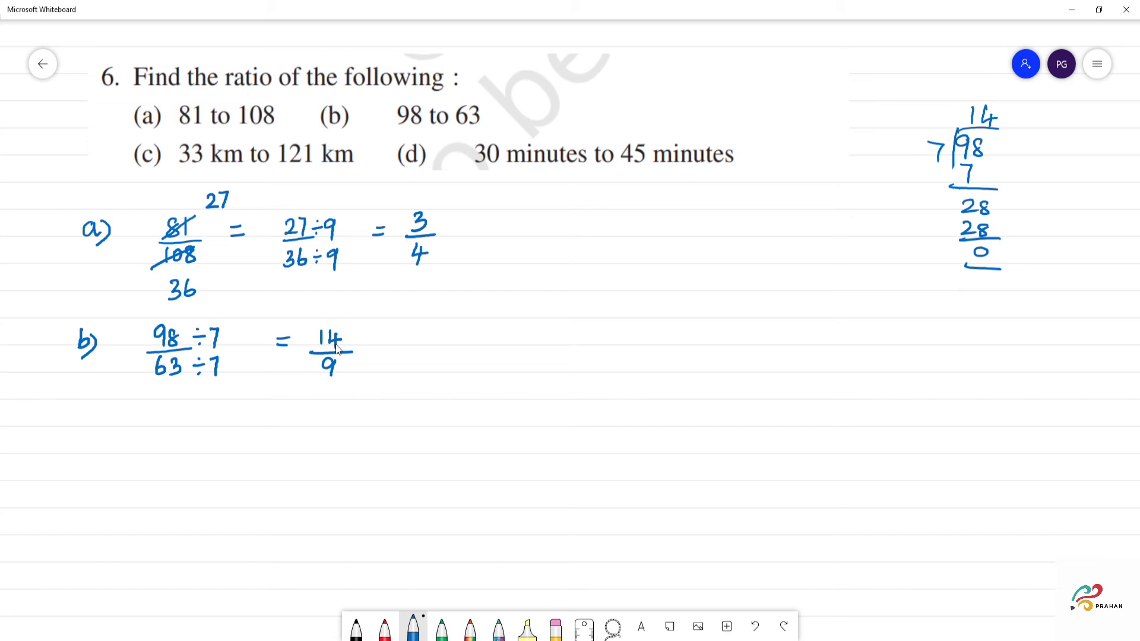
mouse_move(311, 411)
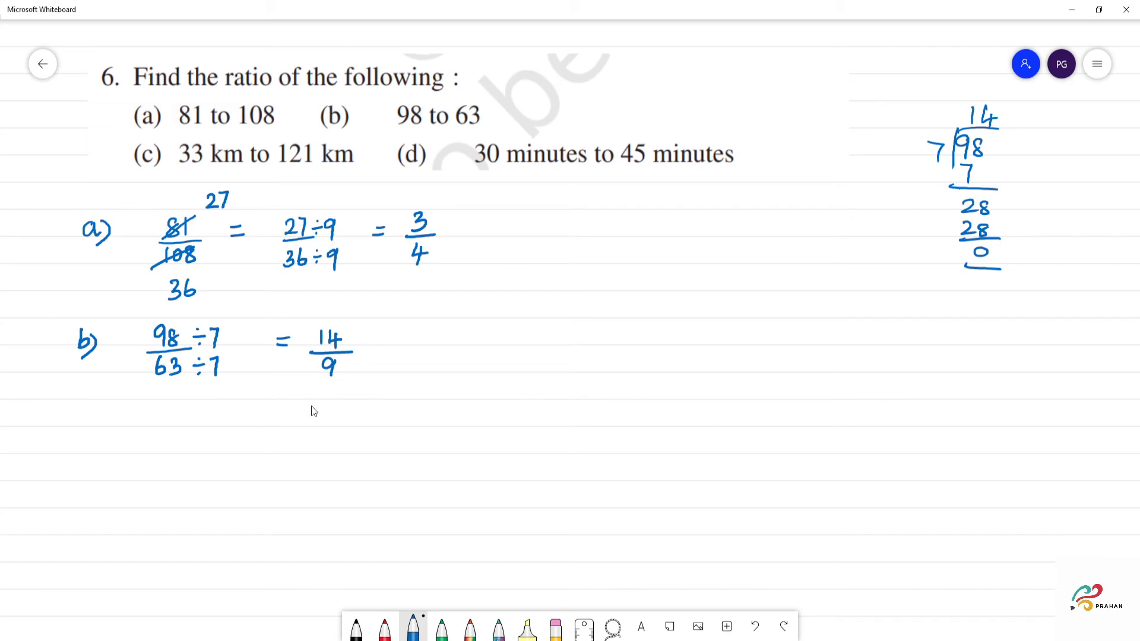
mouse_move(214, 508)
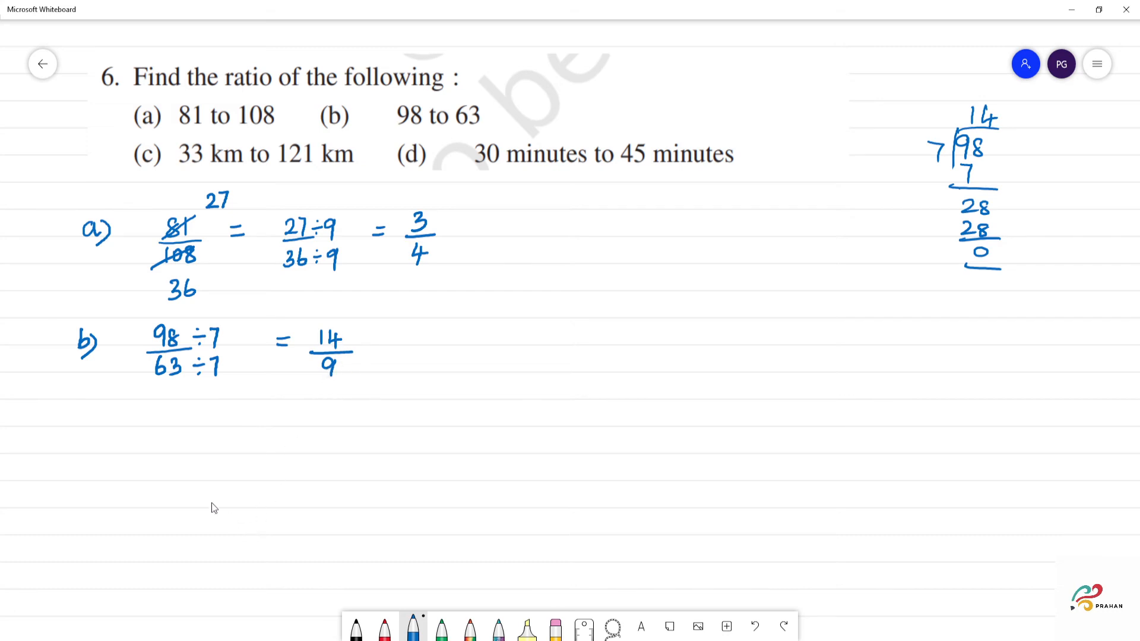
drag(88, 440, 105, 469)
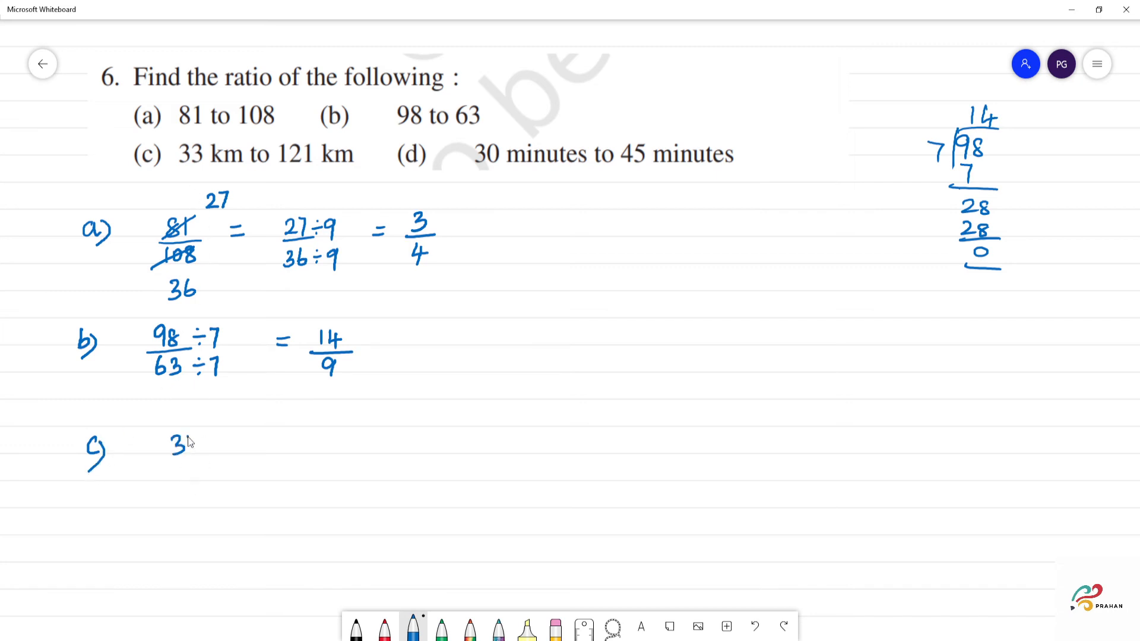
- Write c) 33/121 with ÷11 on top and bottom, then = 3/11
drag(181, 445, 182, 479)
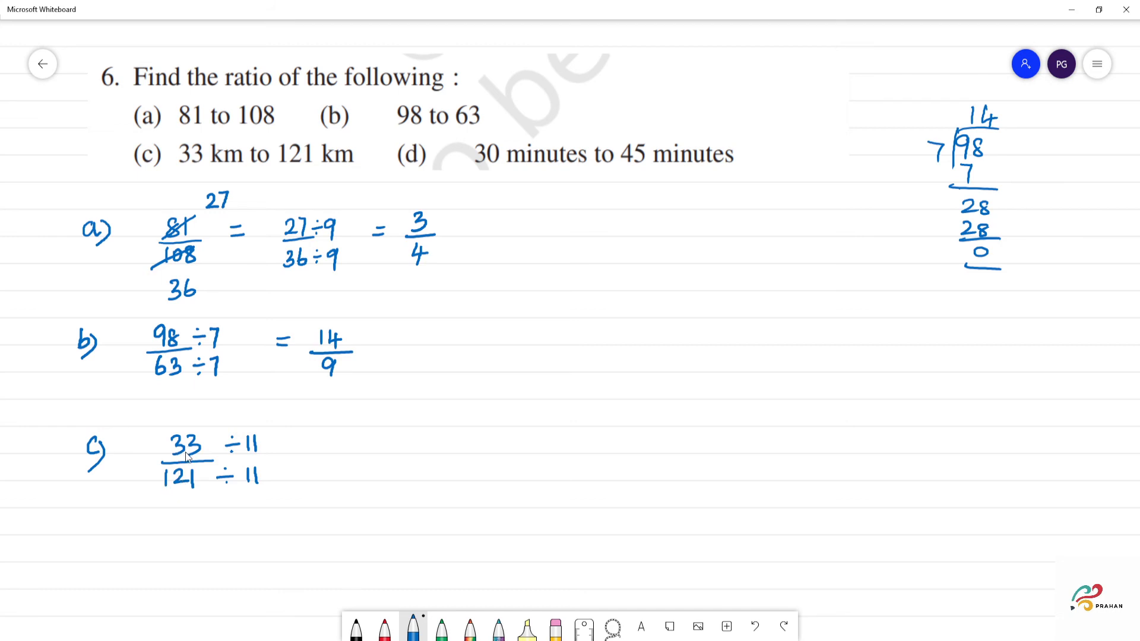
mouse_move(447, 387)
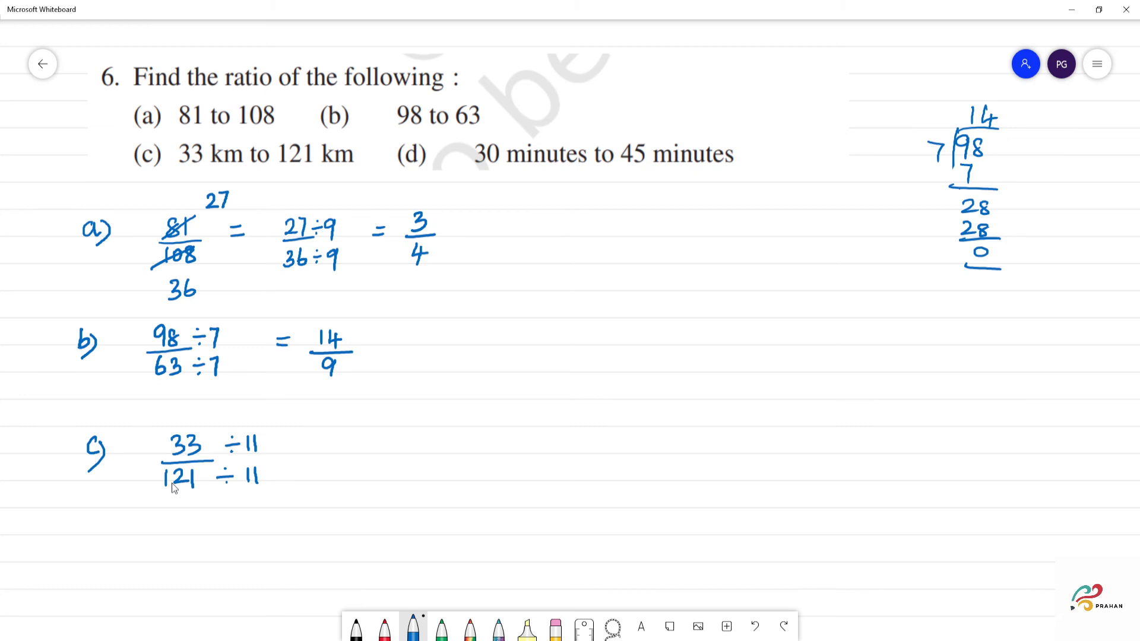
mouse_move(168, 490)
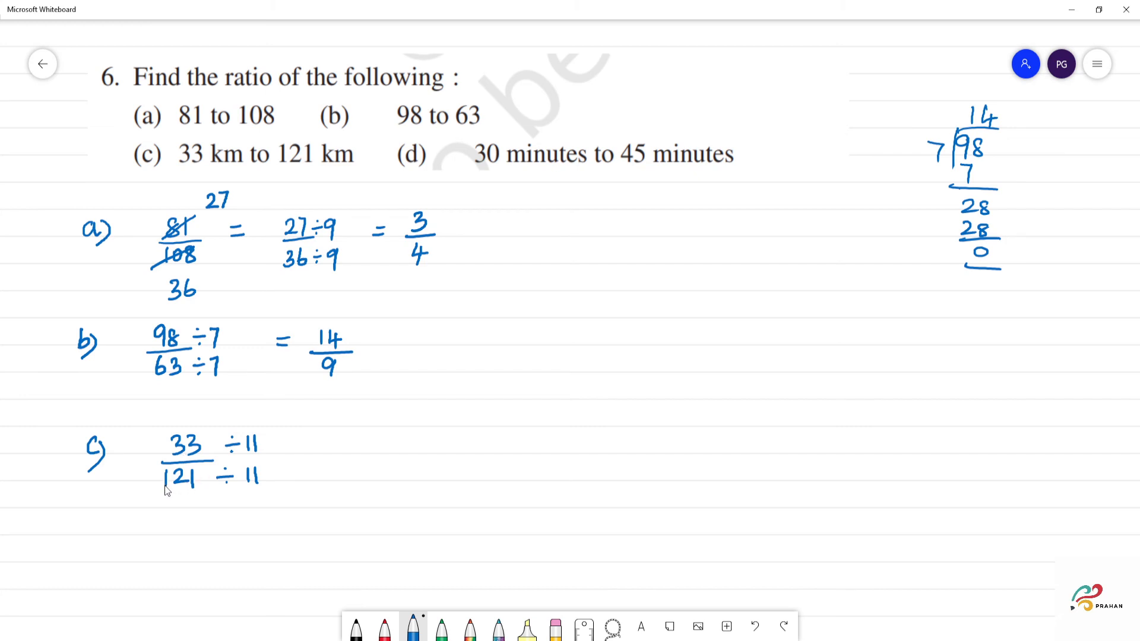
mouse_move(192, 488)
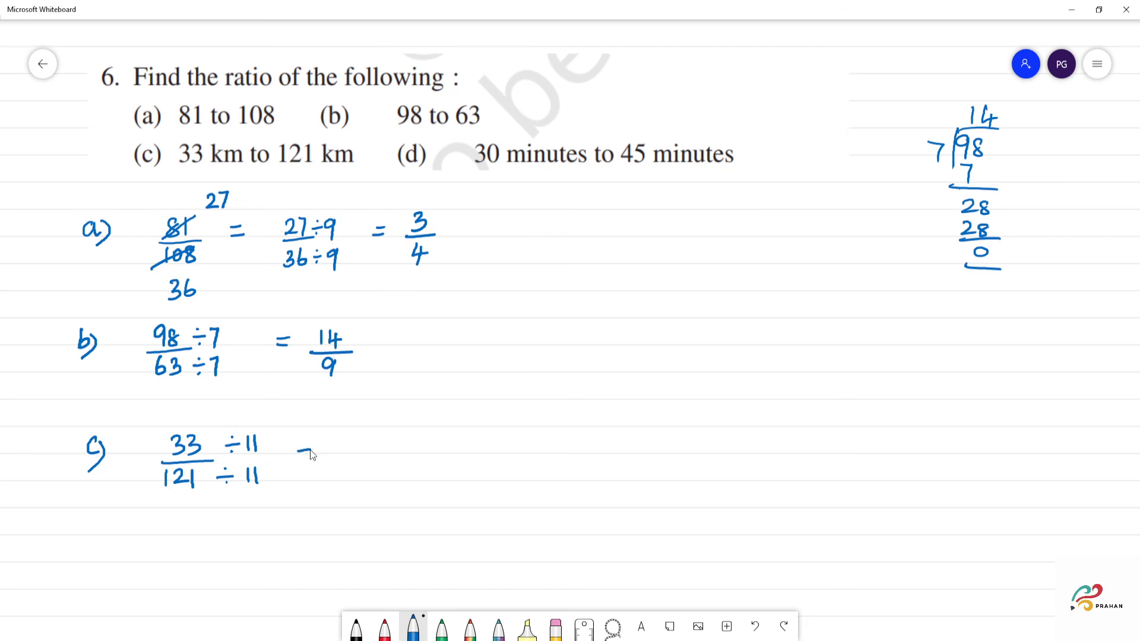
drag(295, 440, 313, 447)
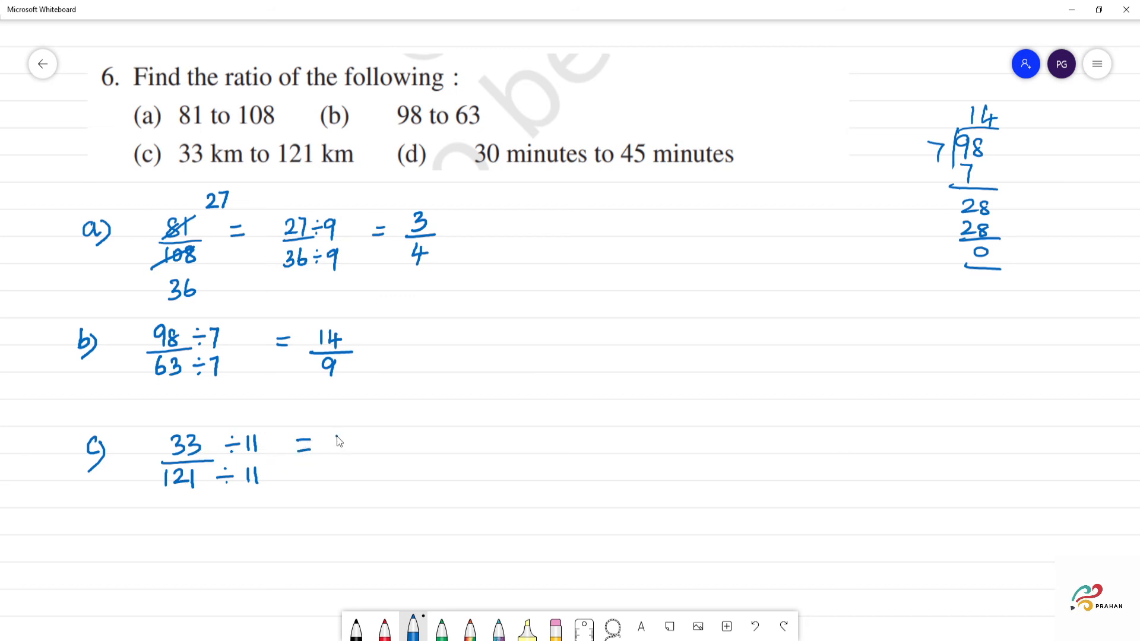
drag(331, 437, 356, 454)
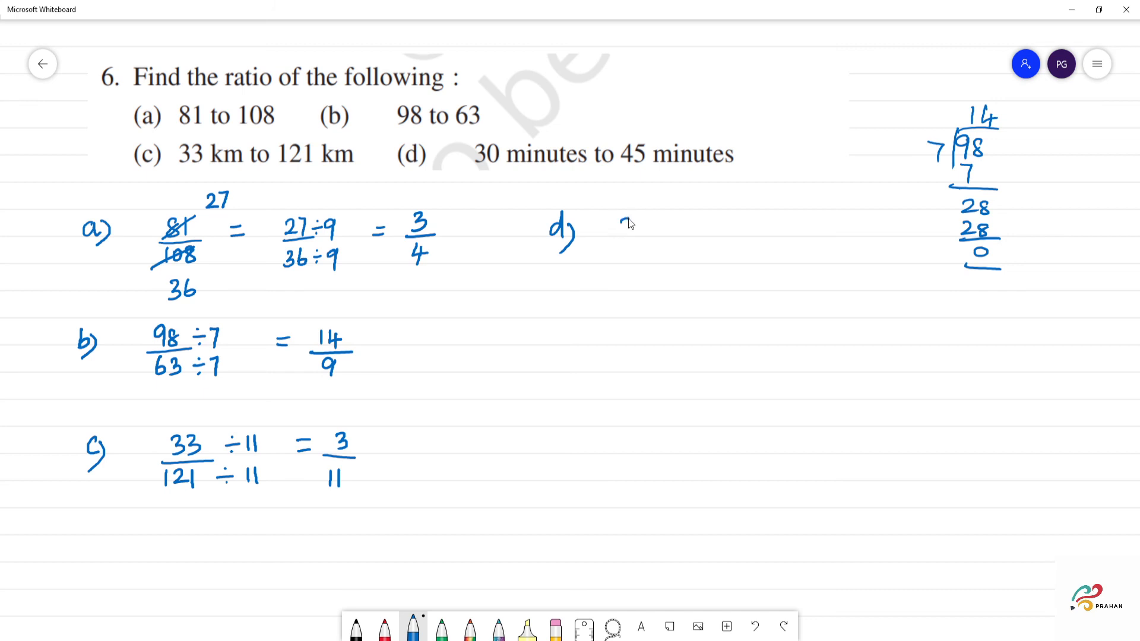
- Write d) 30/45 ÷5 = 6/9, cancel it to 2/3, and begin the final line
drag(625, 225, 632, 262)
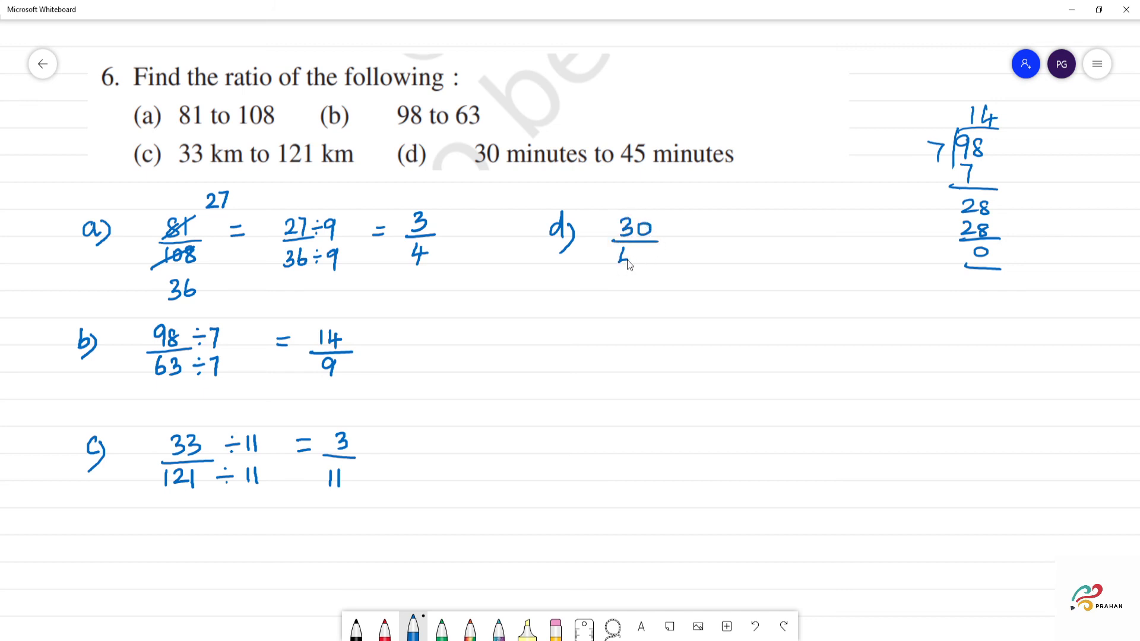
text(45)
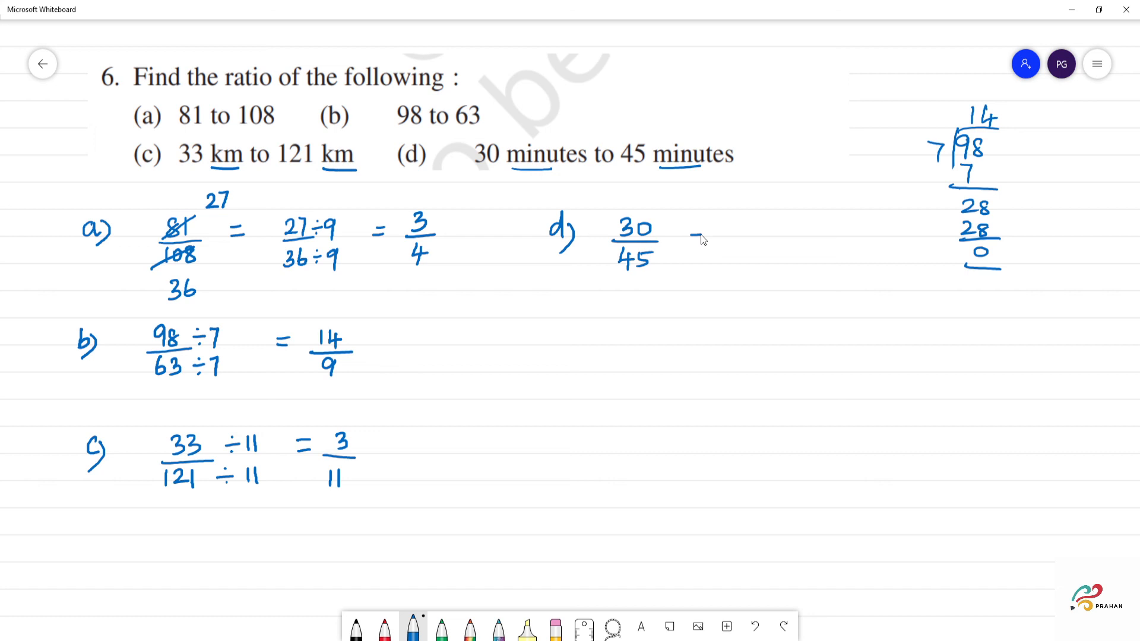
drag(687, 230, 705, 231)
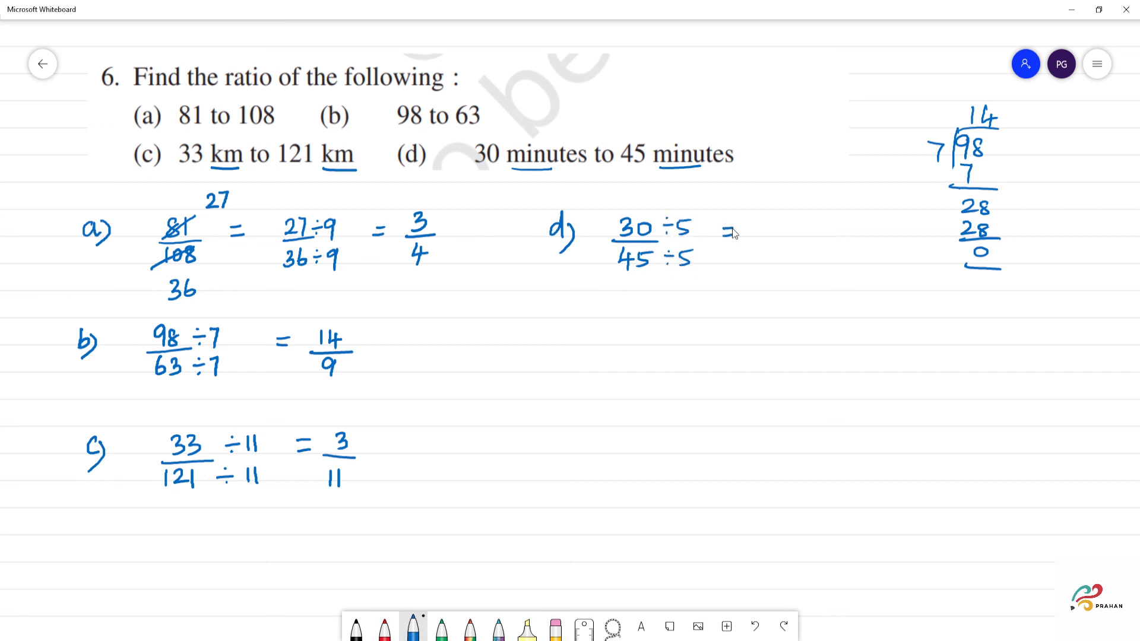
drag(727, 232, 785, 247)
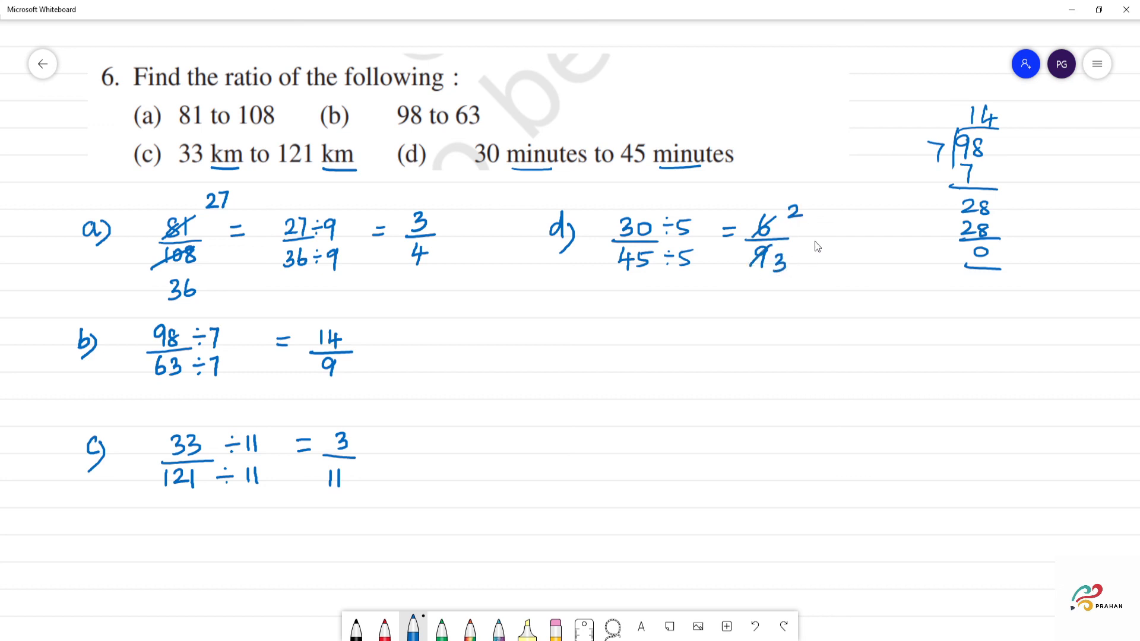
drag(720, 309, 763, 308)
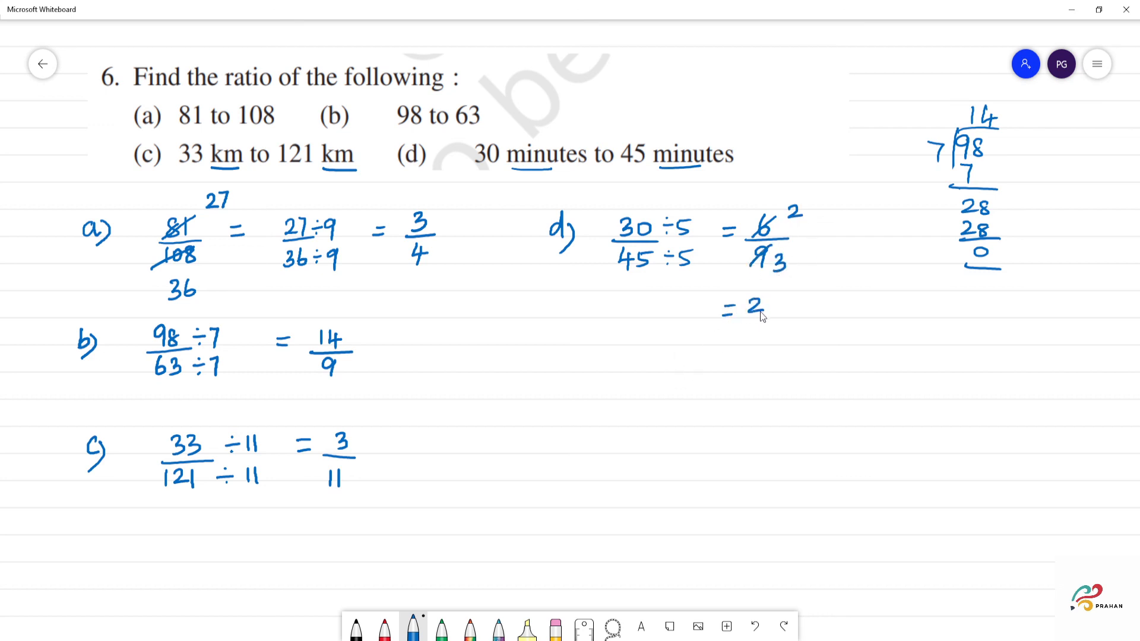